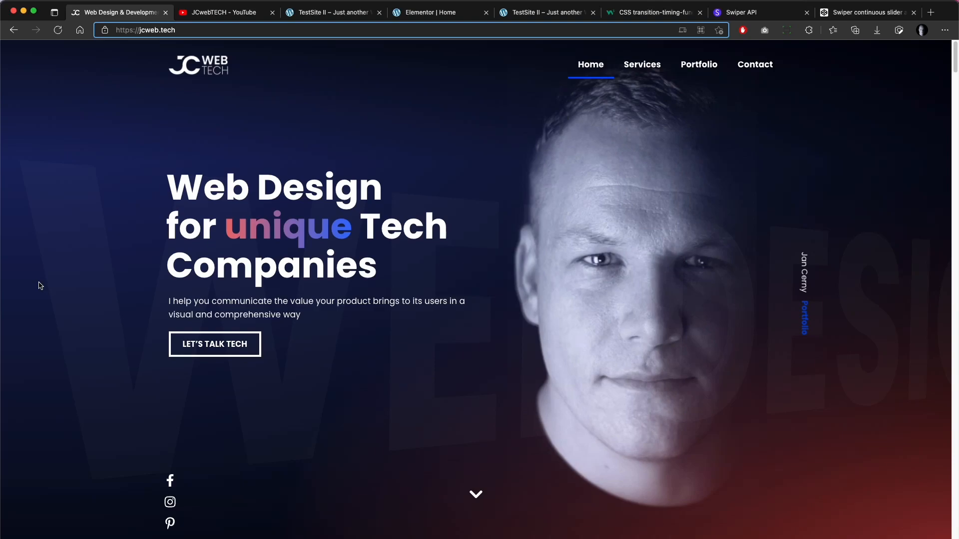
Glance at the JCwebTECH YouTube channel, then switch to the TestSite II homepage with the testimonial slider
left_click(226, 12)
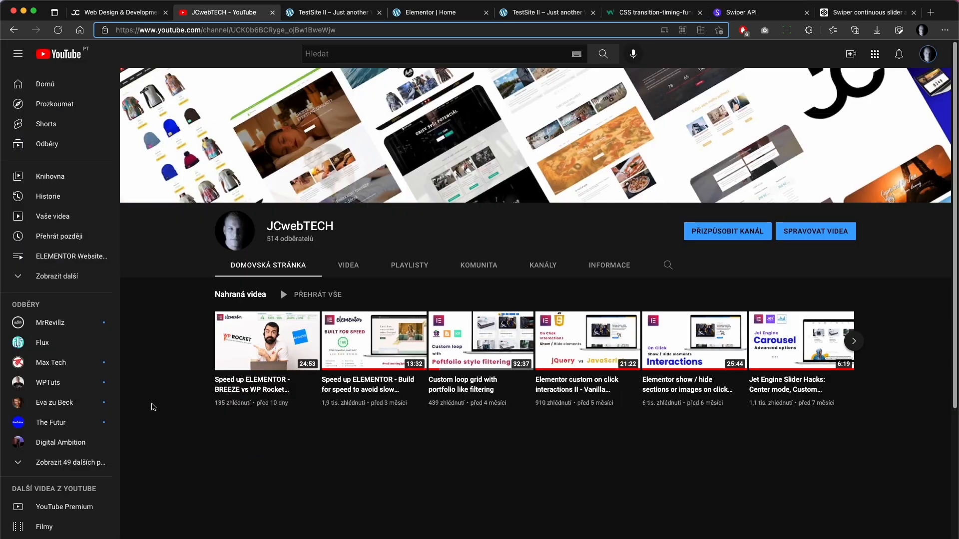
mouse_move(161, 377)
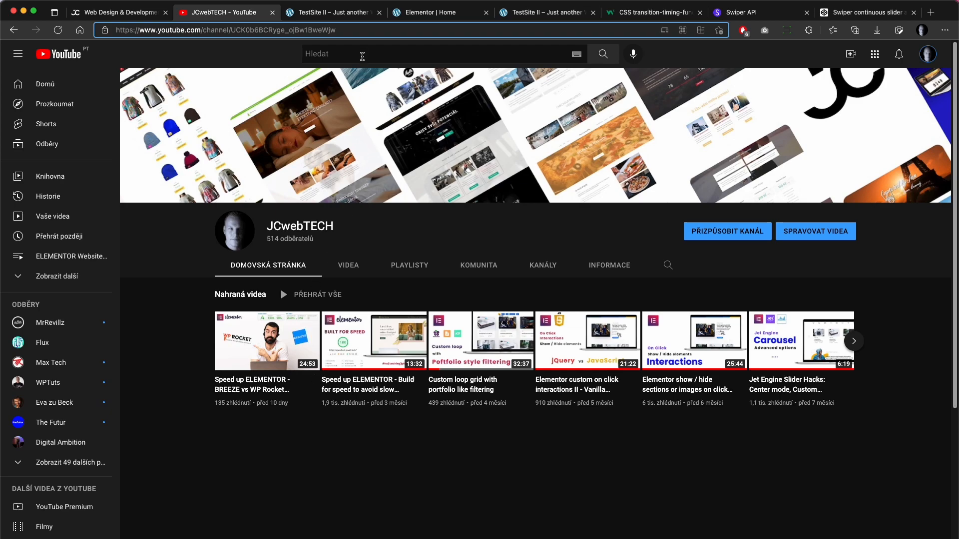
left_click(332, 12)
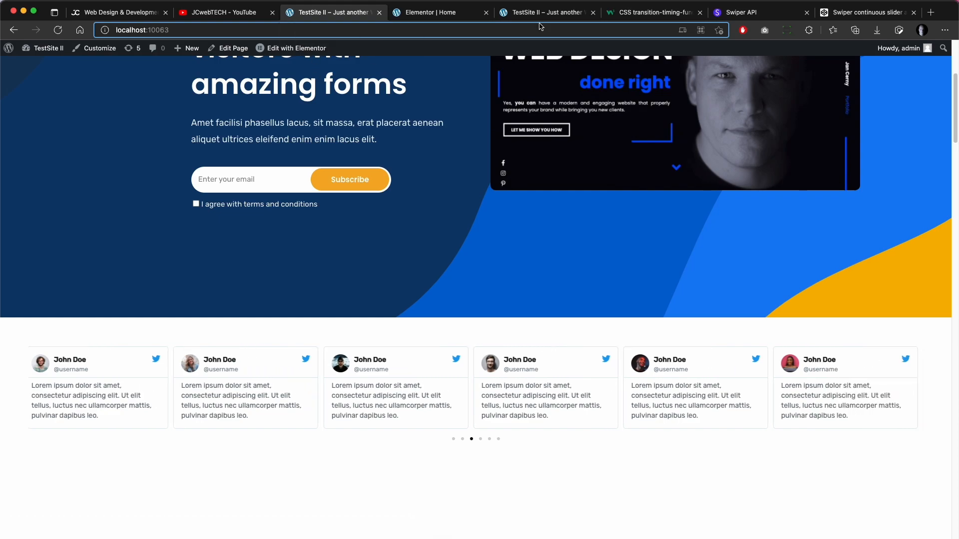
mouse_move(544, 12)
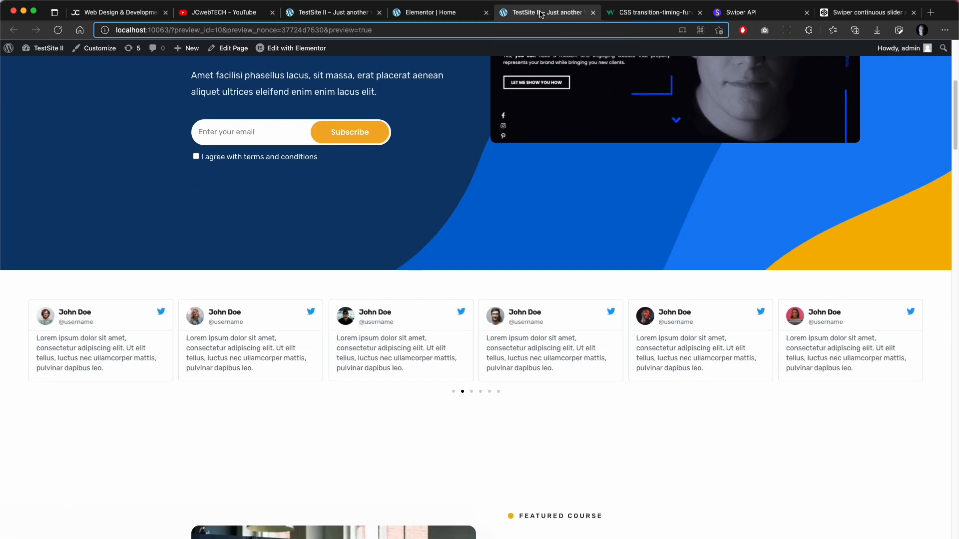
mouse_move(292, 439)
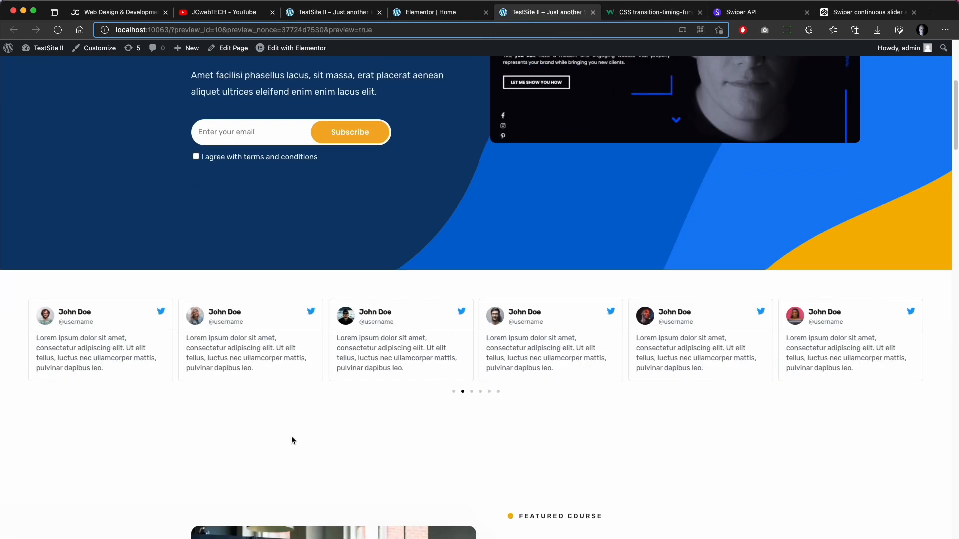
mouse_move(720, 490)
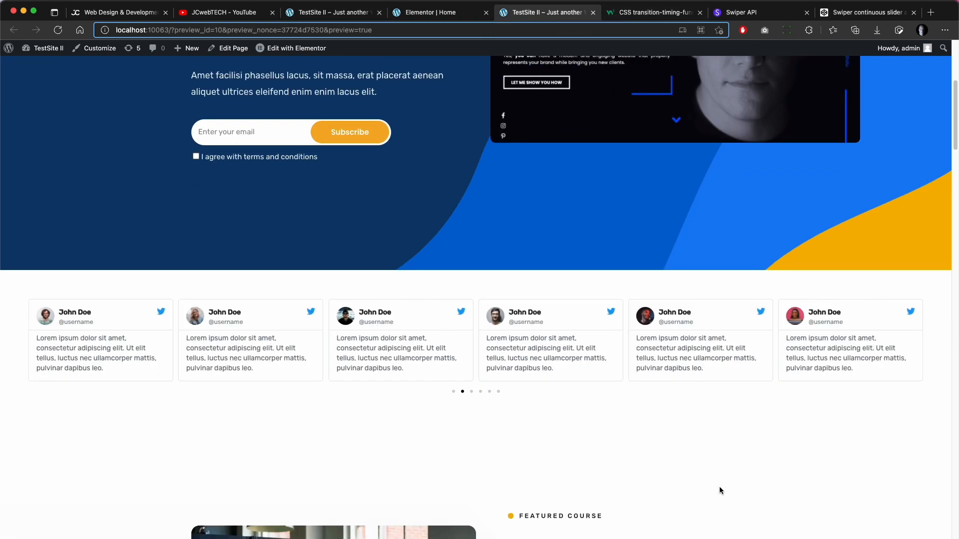
mouse_move(709, 491)
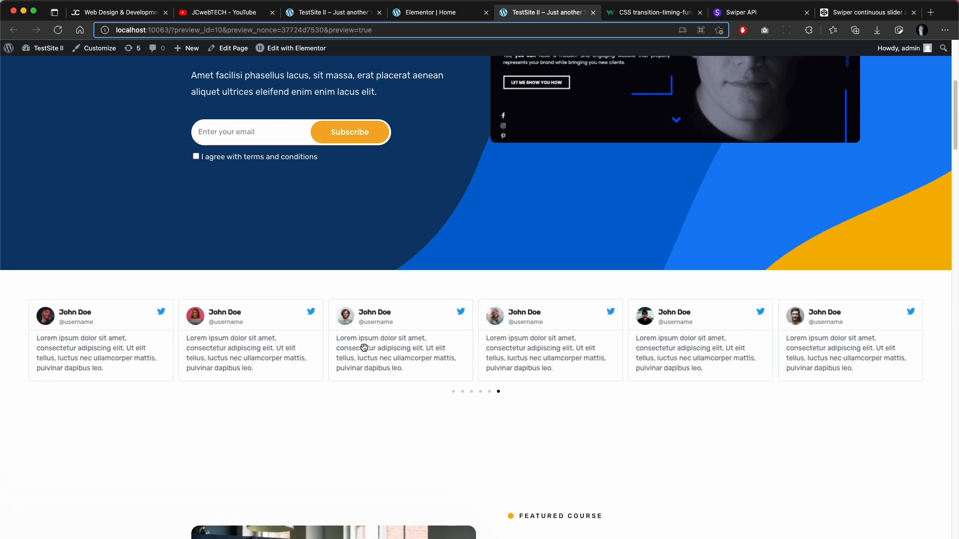
mouse_move(337, 347)
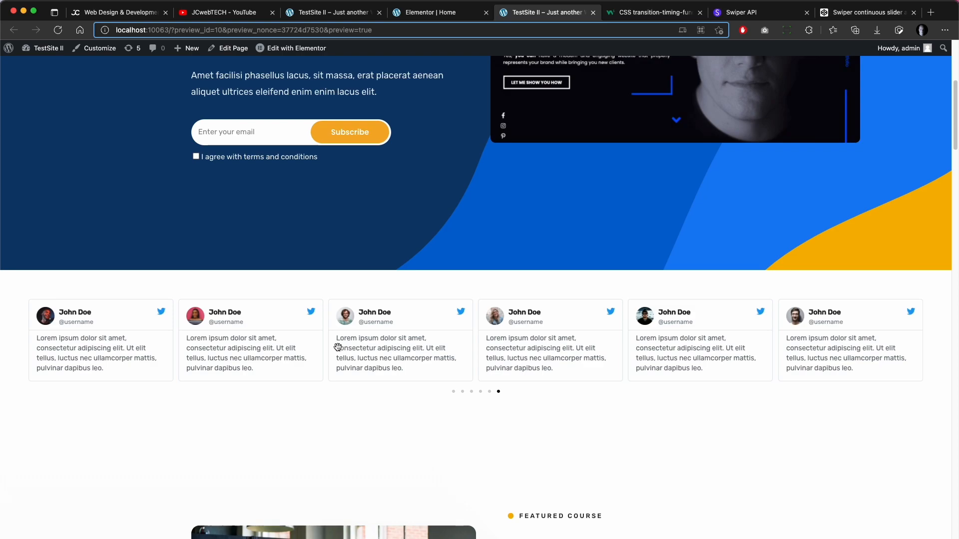
mouse_move(329, 349)
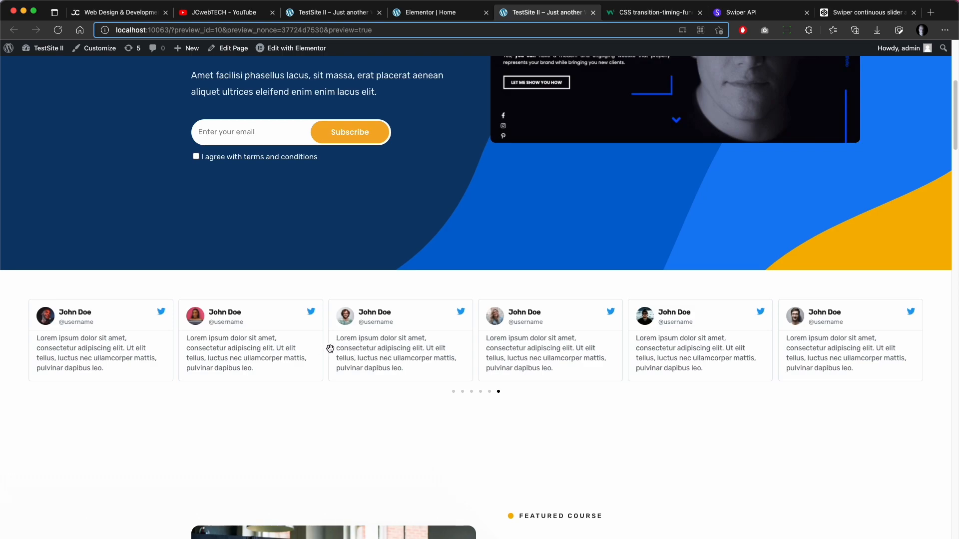
mouse_move(352, 359)
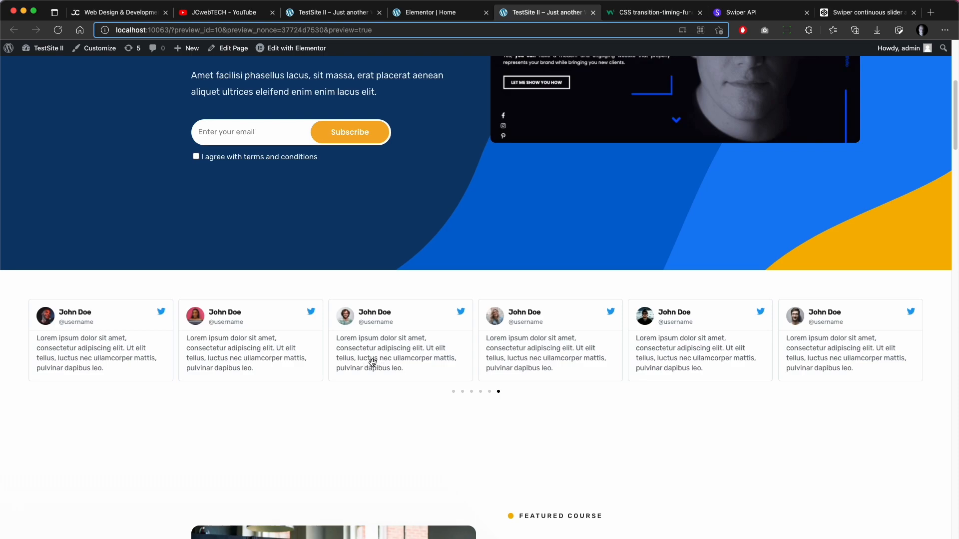
mouse_move(396, 362)
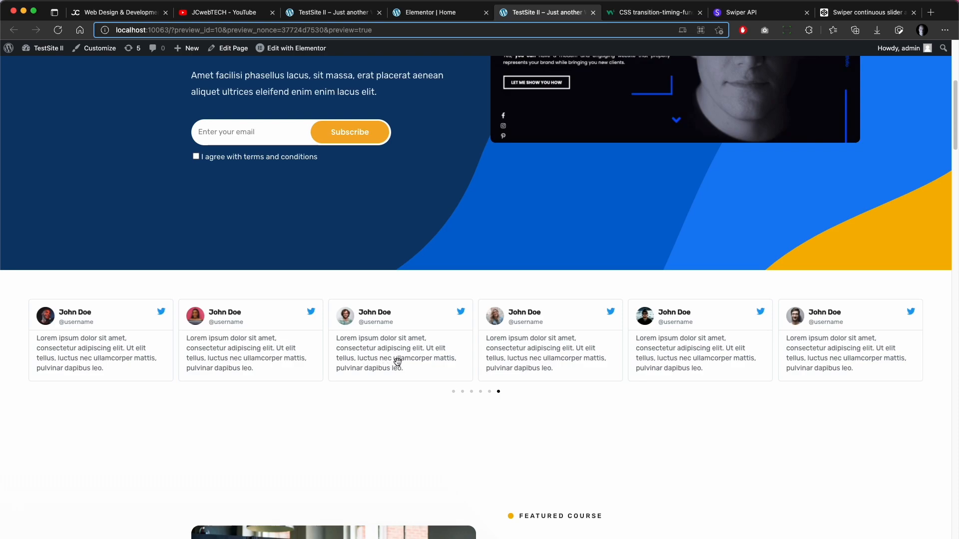
mouse_move(398, 393)
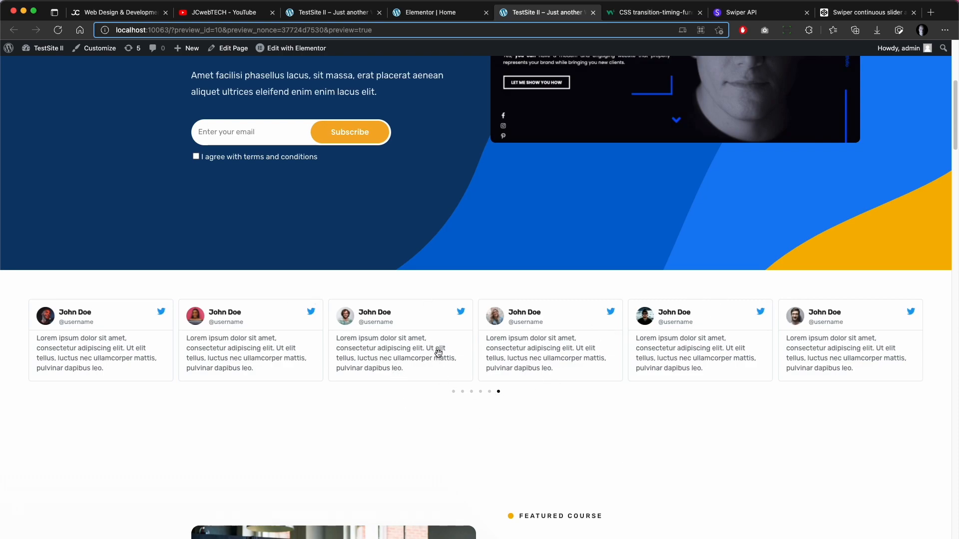
mouse_move(373, 333)
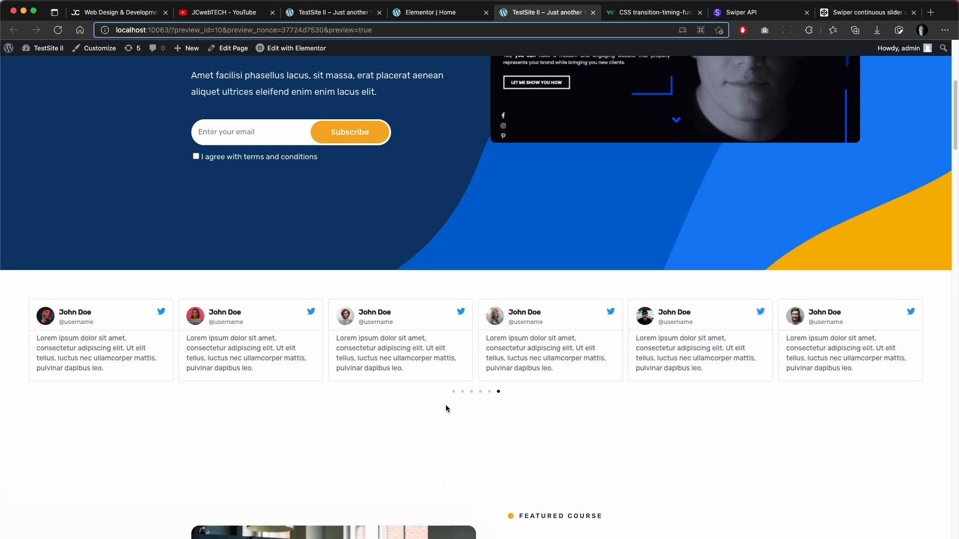
mouse_move(432, 341)
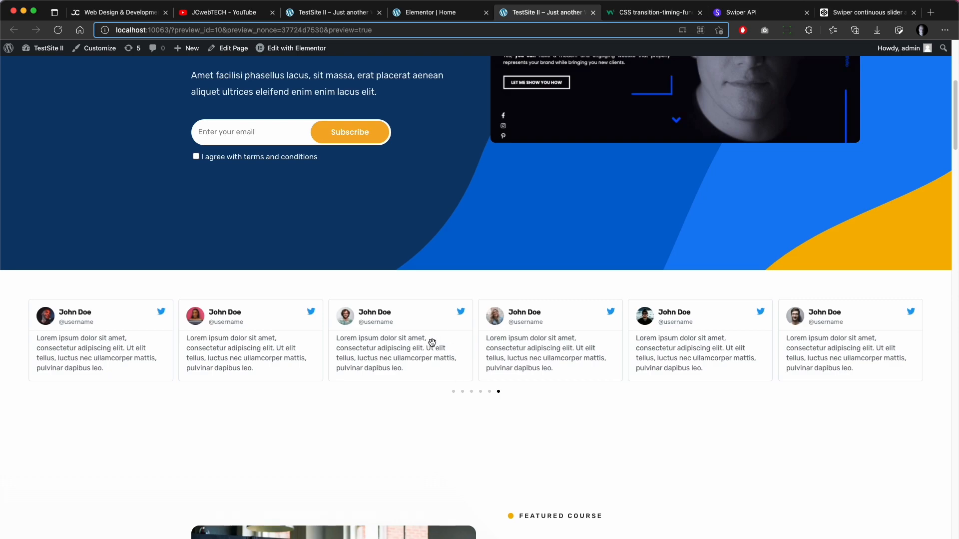
mouse_move(200, 328)
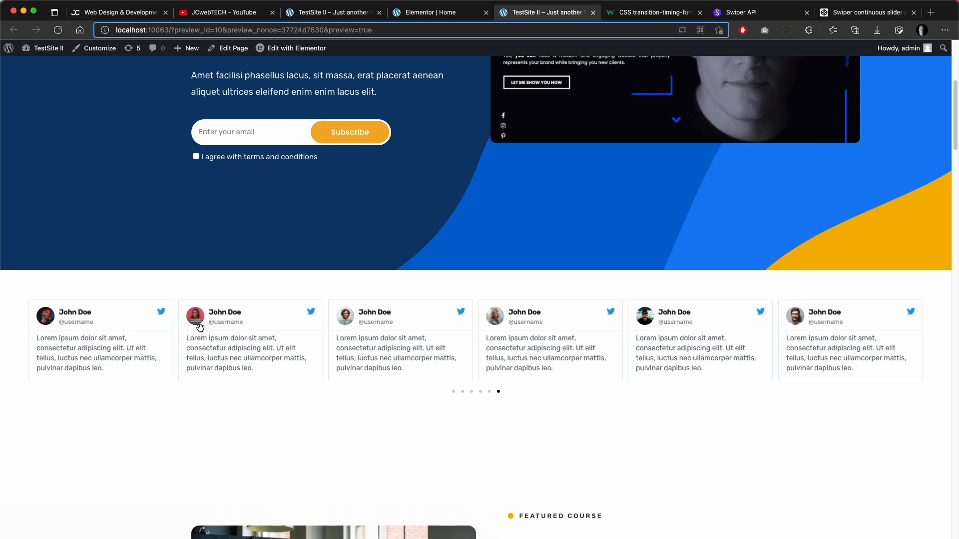
mouse_move(925, 262)
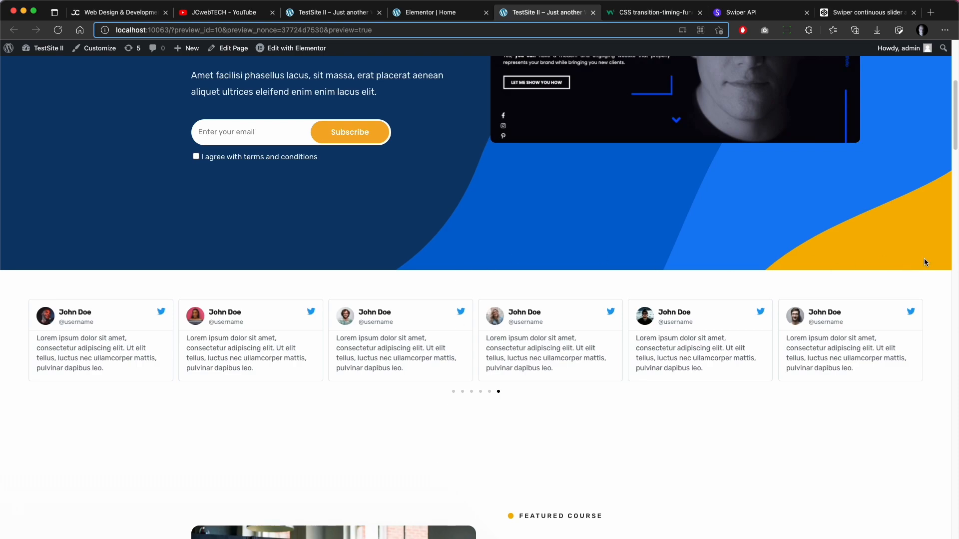
mouse_move(598, 340)
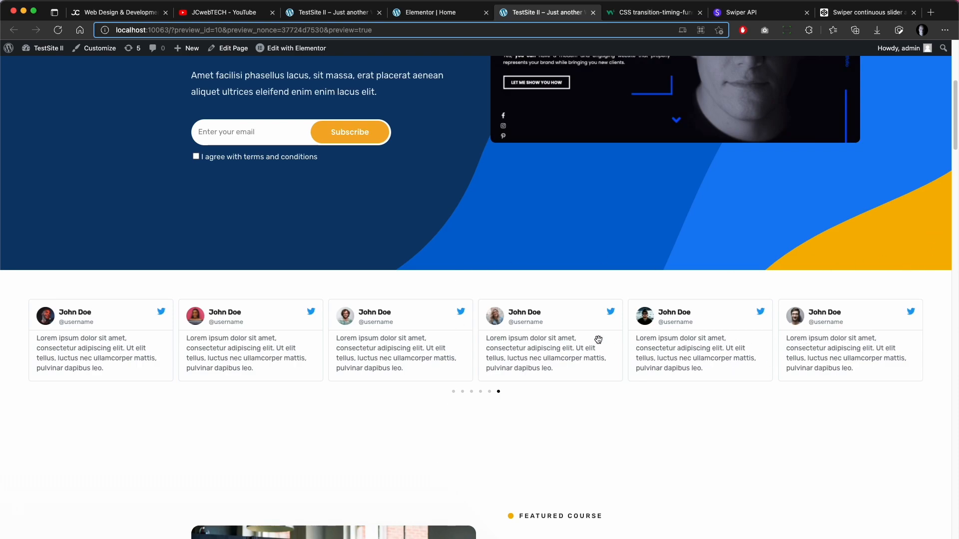
mouse_move(910, 406)
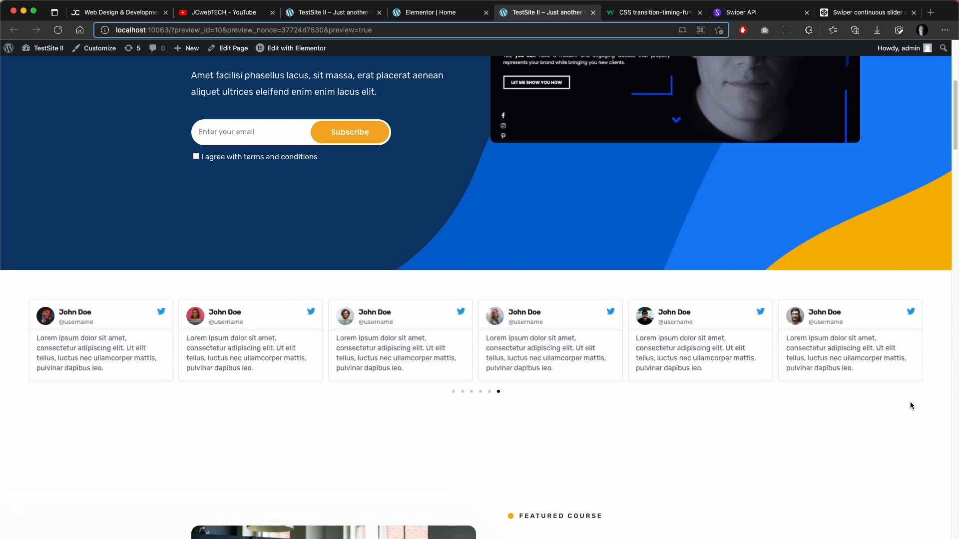
mouse_move(395, 368)
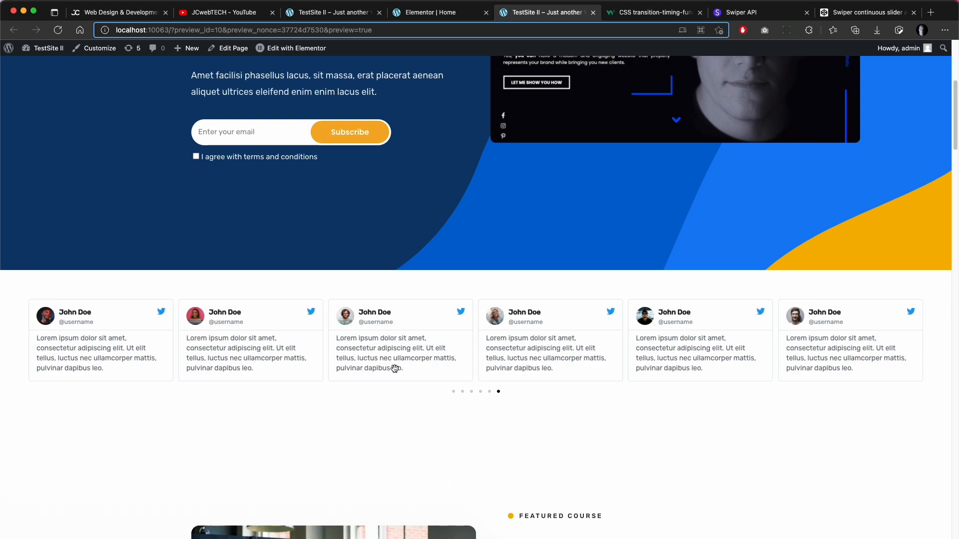
mouse_move(333, 24)
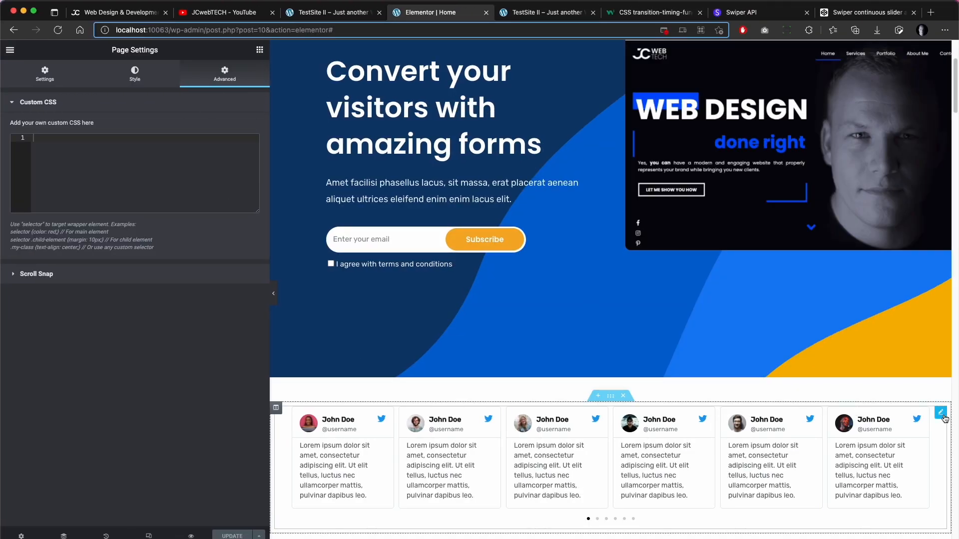
Edit the Reviews widget and show its Additional Options: autoplay, speed, transition duration, loop
left_click(940, 413)
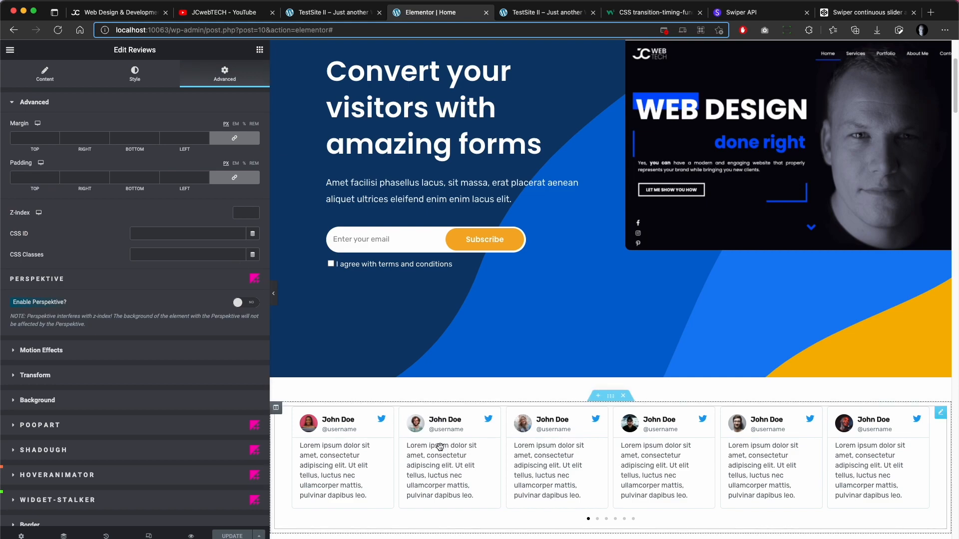
mouse_move(663, 451)
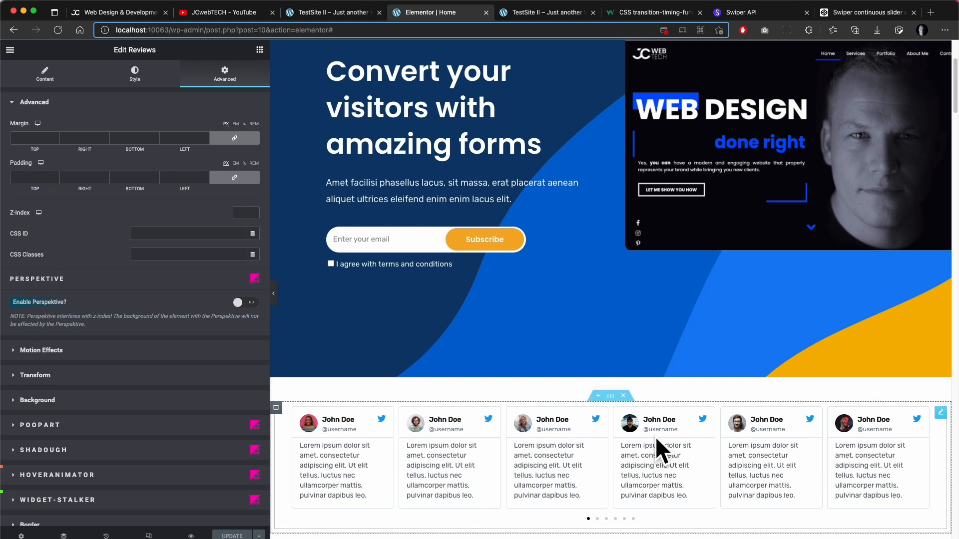
mouse_move(506, 477)
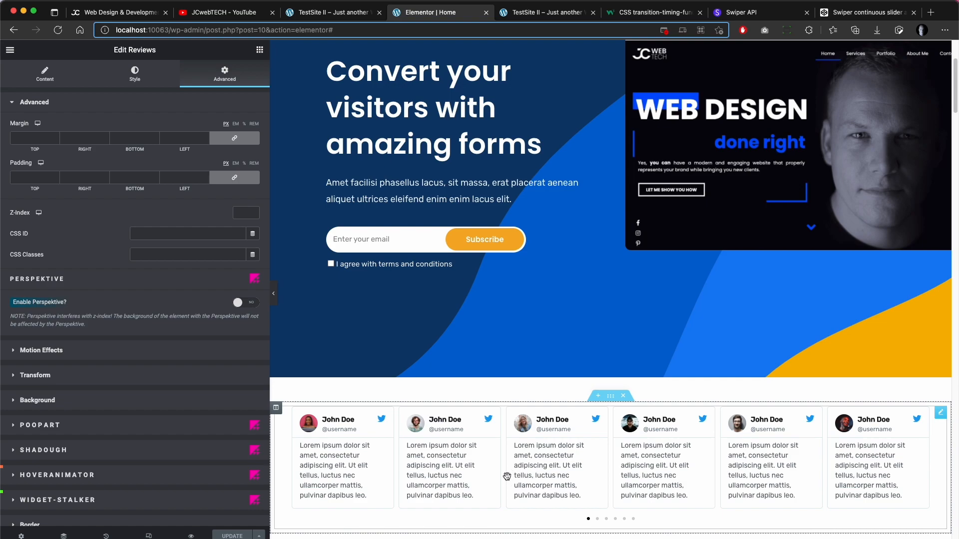
left_click(44, 74)
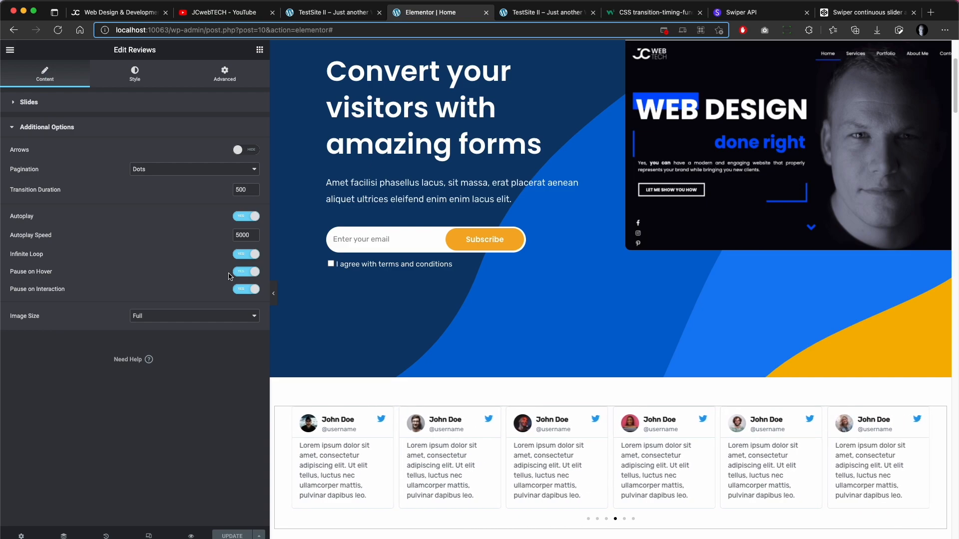
Switch Pause on Hover and Pause on Interaction to NO for the reviews slider
left_click(245, 272)
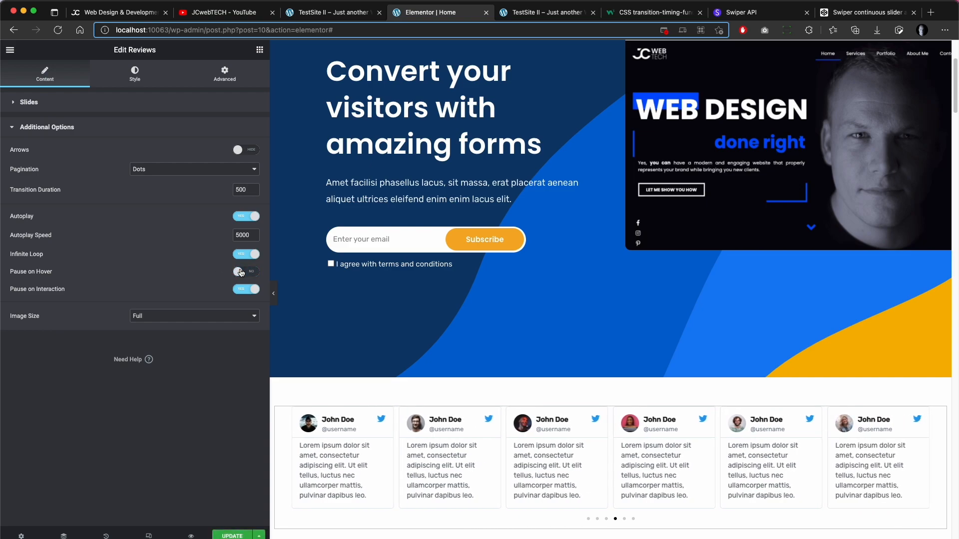
left_click(246, 272)
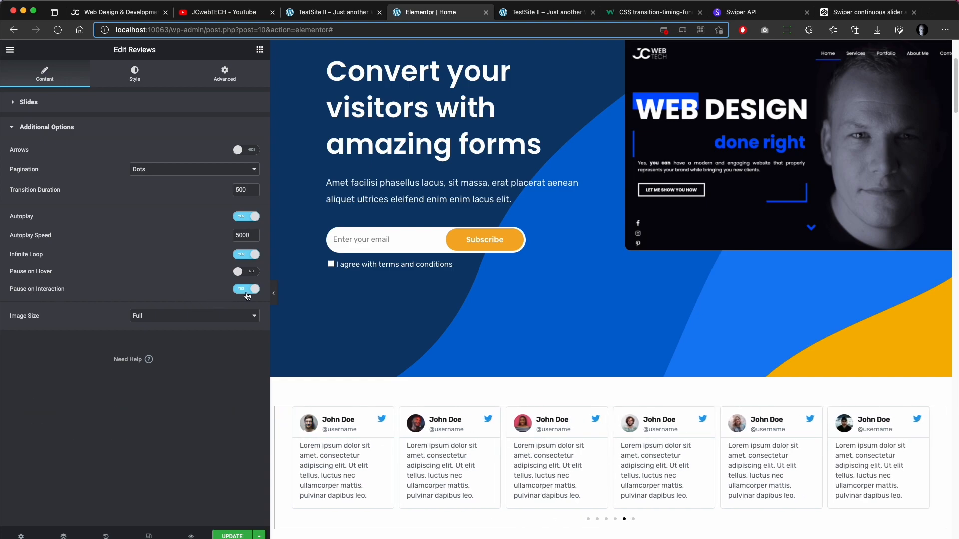
left_click(245, 289)
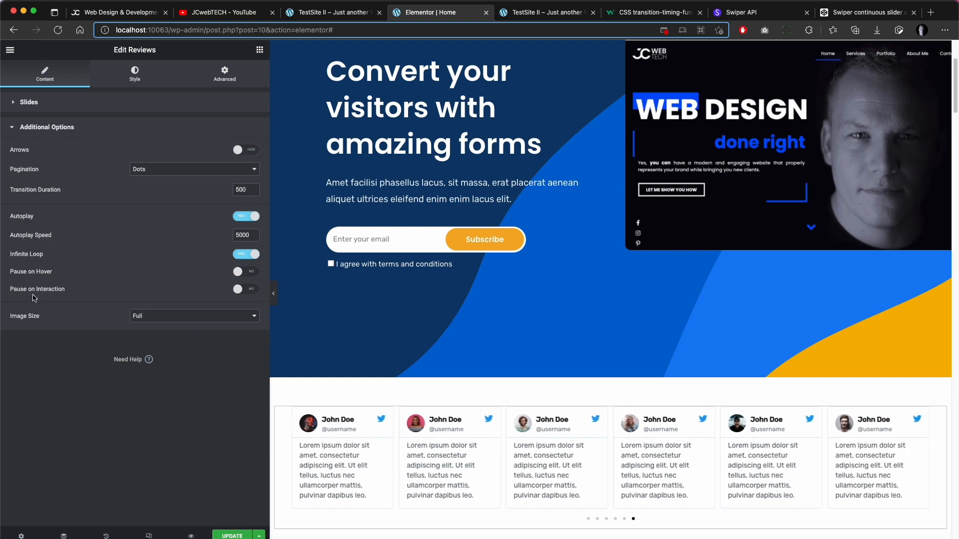
mouse_move(229, 305)
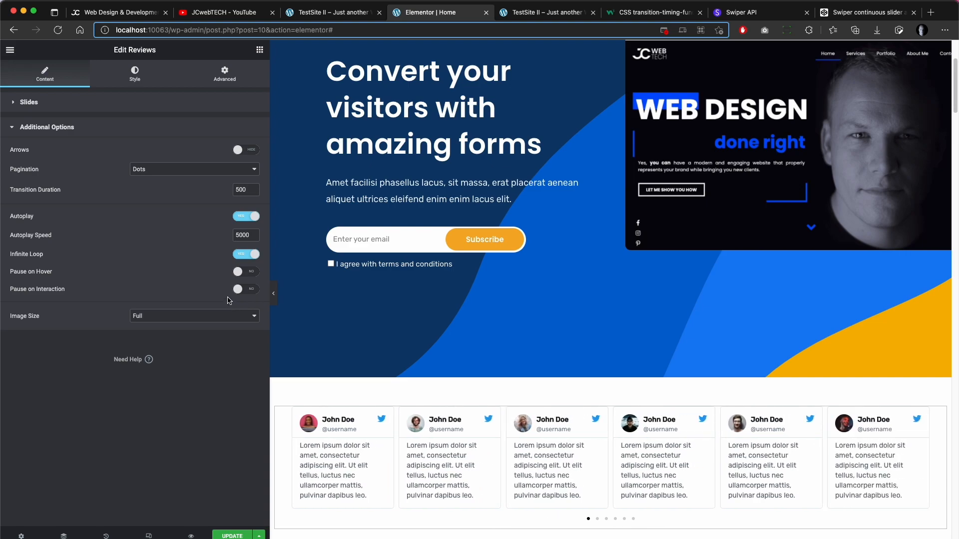
mouse_move(251, 296)
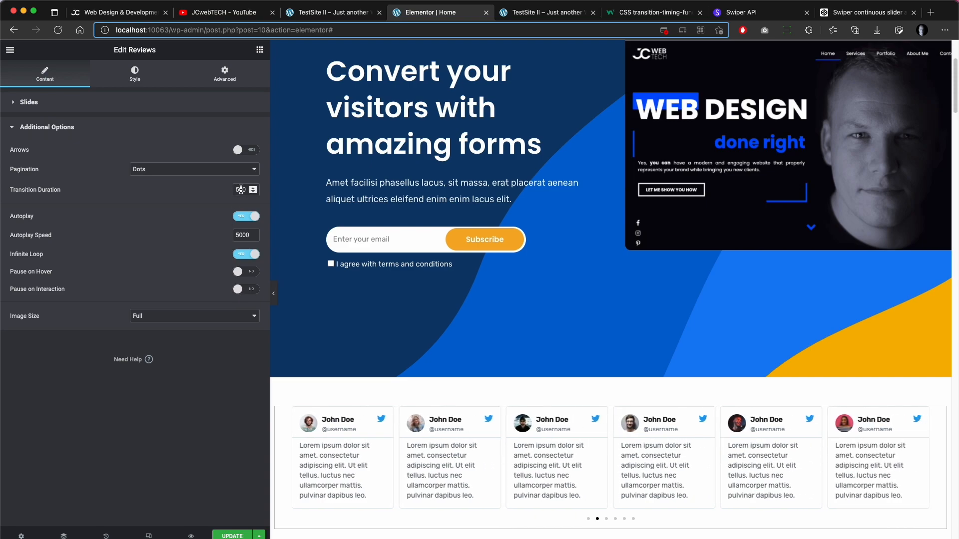
Select the Transition Duration value so it can be replaced with 4000
triple_click(240, 190)
type("4000")
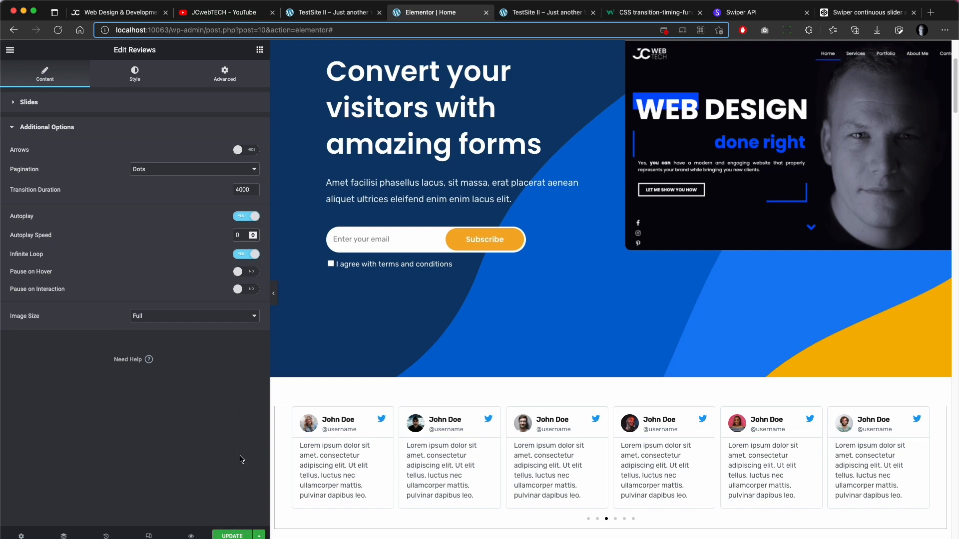
mouse_move(240, 398)
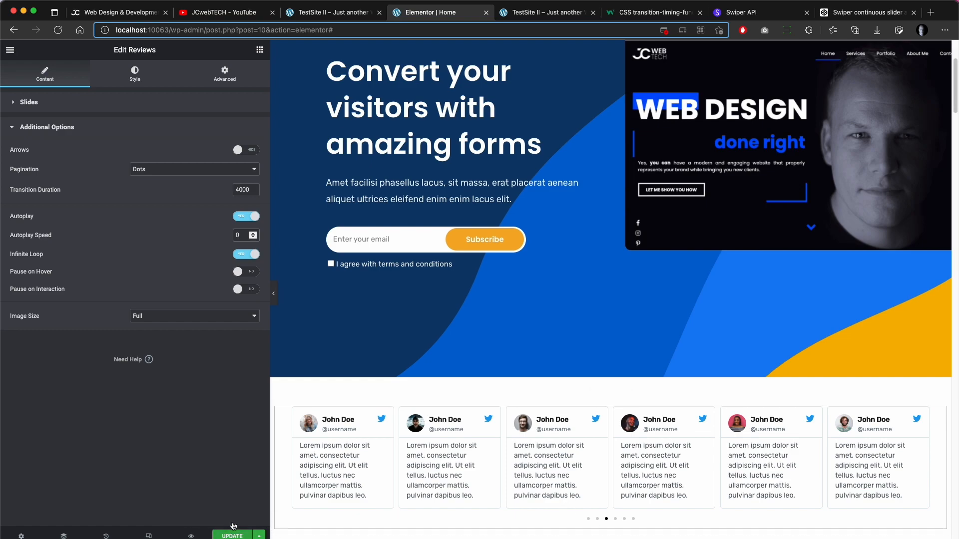
mouse_move(226, 379)
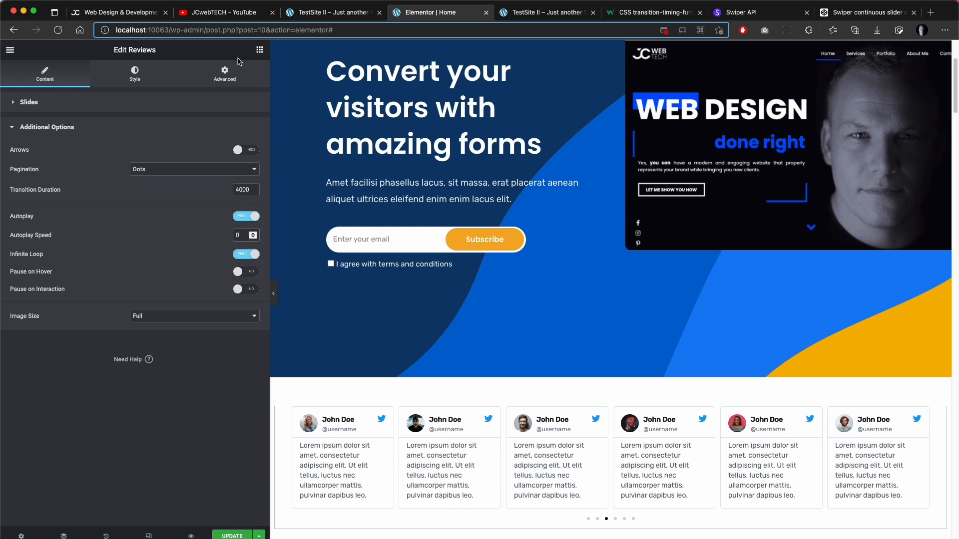
Paste my_testimonial_slider into the reviews widget's Advanced CSS Classes field
left_click(224, 74)
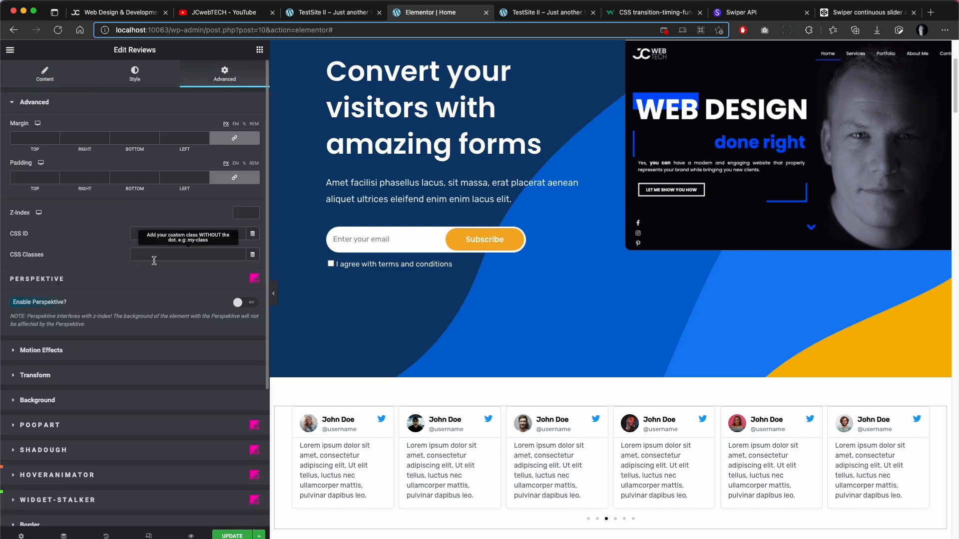
mouse_move(485, 351)
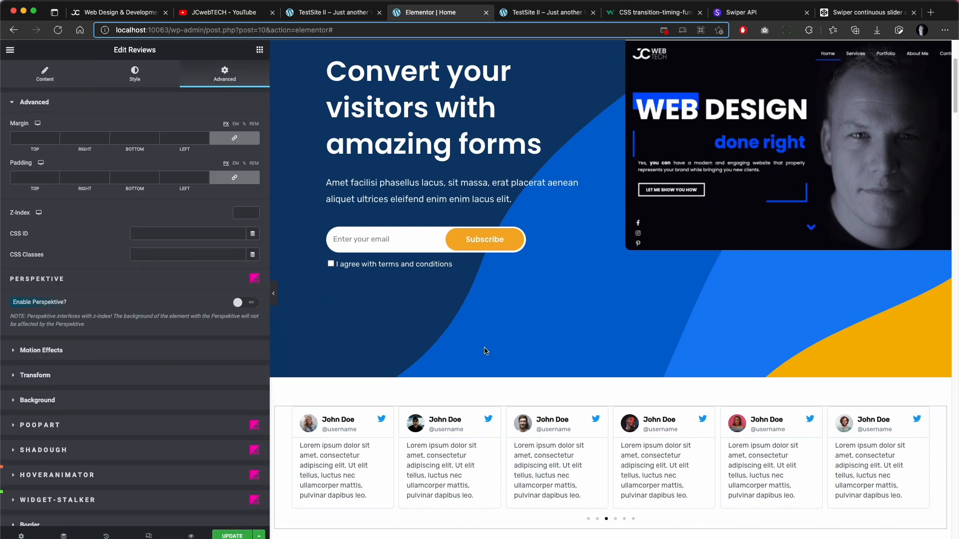
left_click(190, 254)
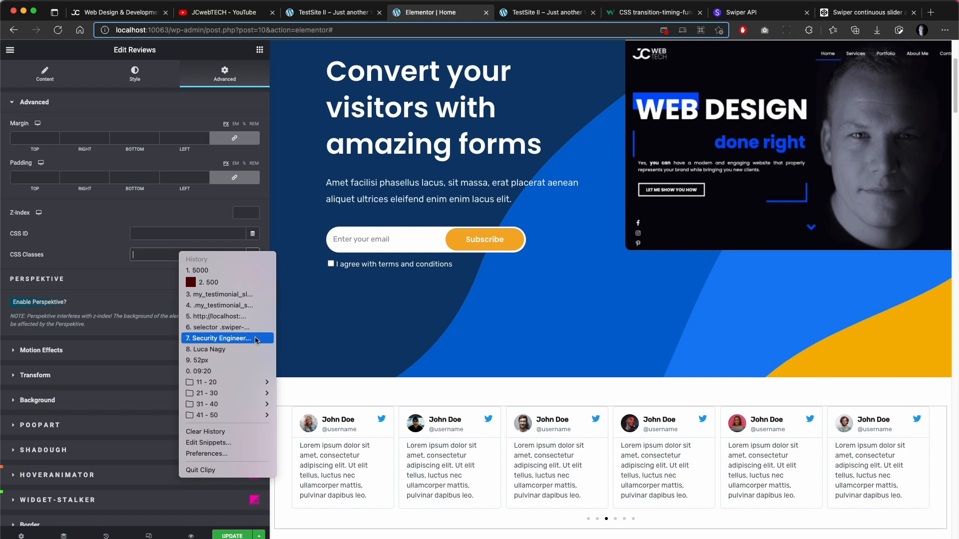
mouse_move(227, 294)
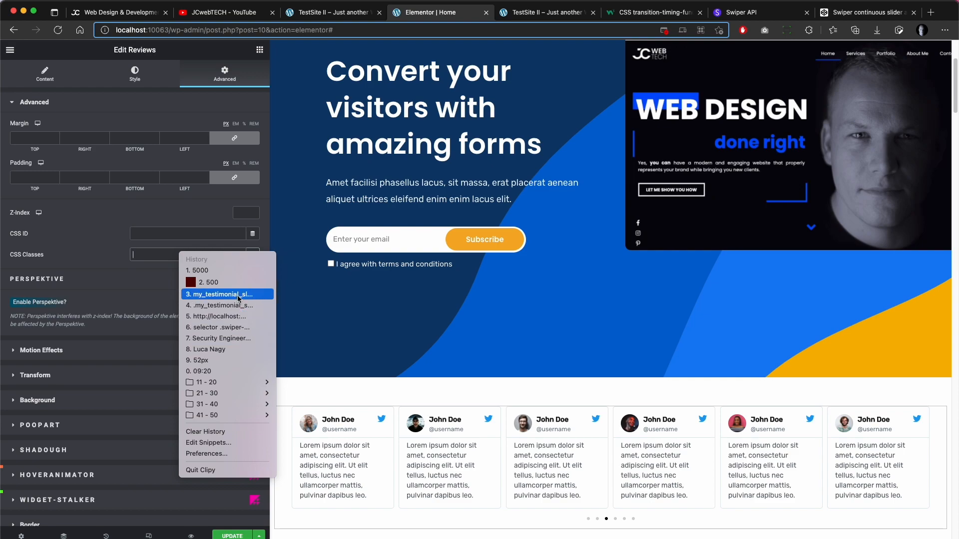
left_click(223, 294)
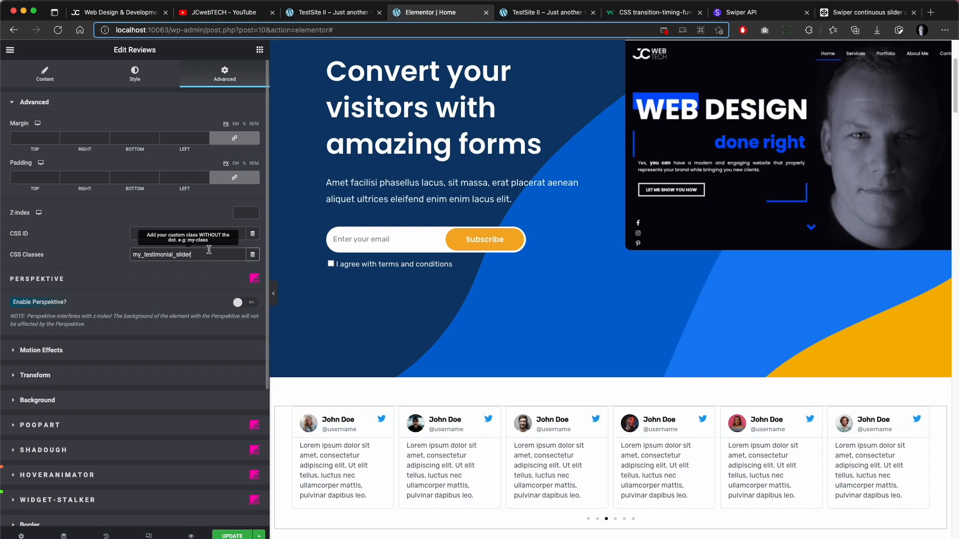
scroll("down", 3)
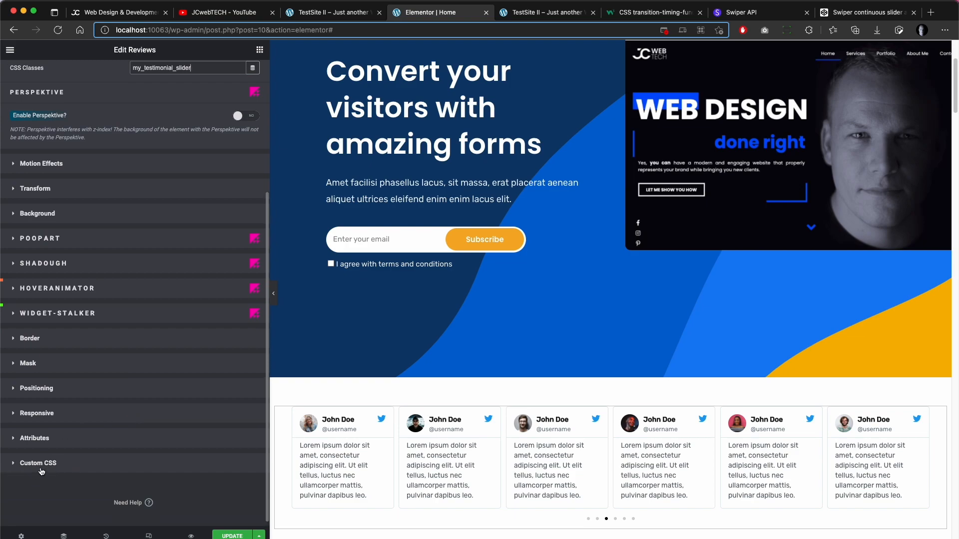
scroll("up", 3)
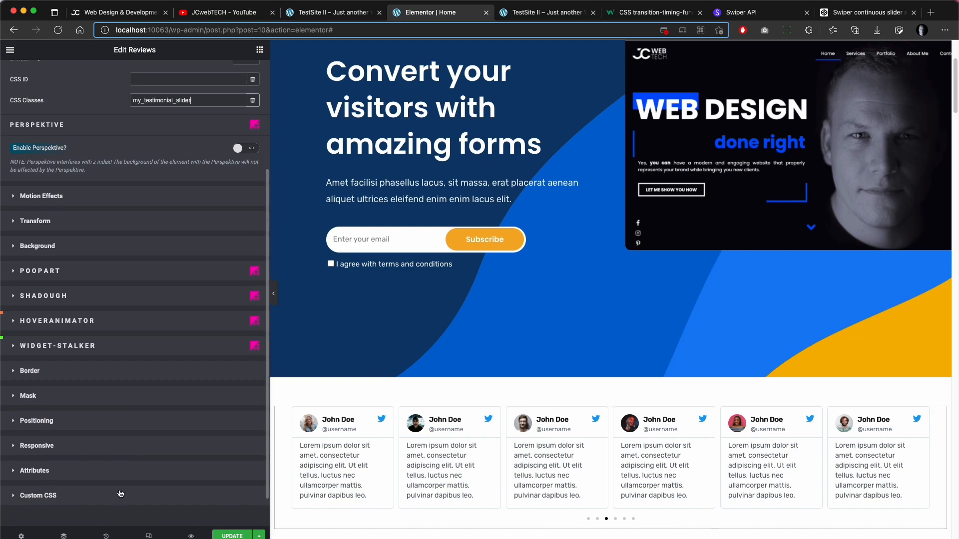
scroll("up", 3)
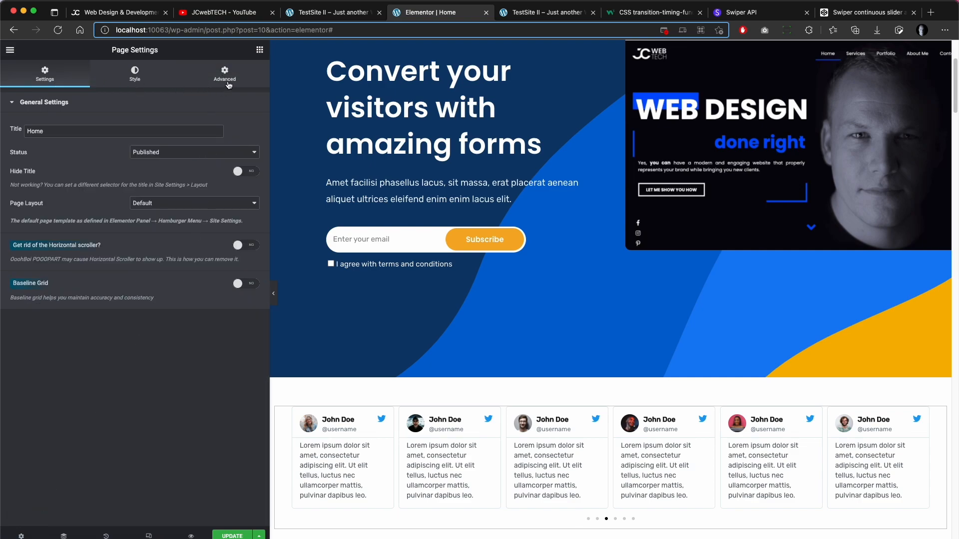
Paste a .my_testimonial_slider .swiper-wrapper linear transition-timing-function !important rule into page Custom CSS
left_click(225, 73)
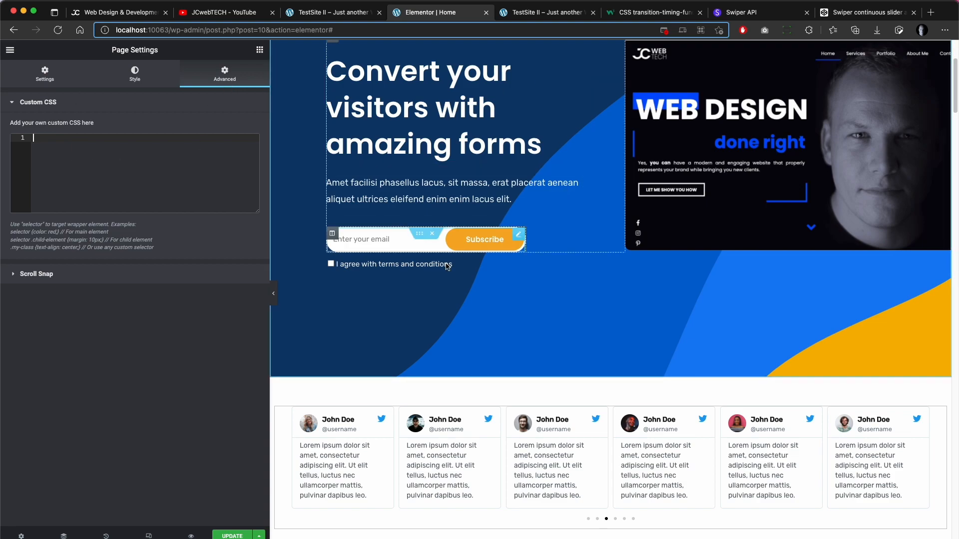
left_click(61, 147)
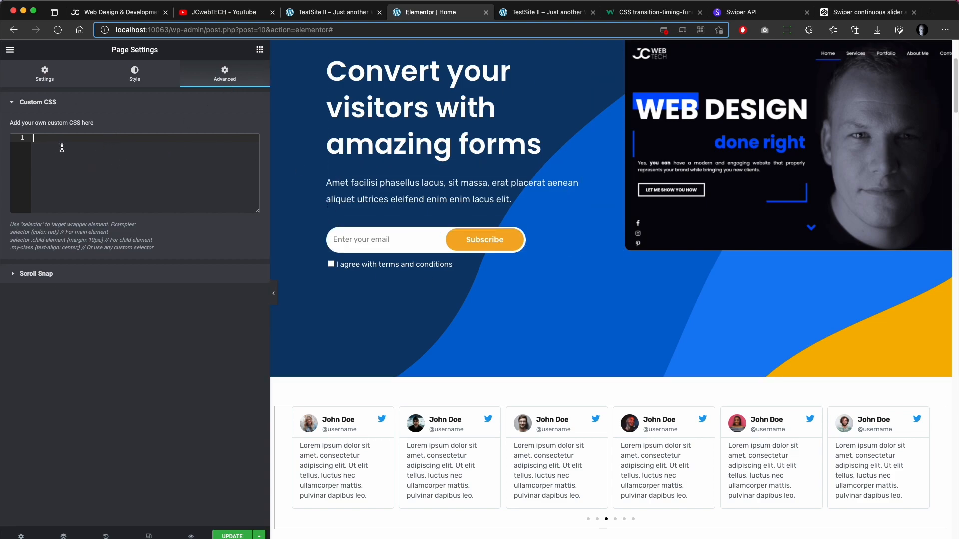
mouse_move(202, 160)
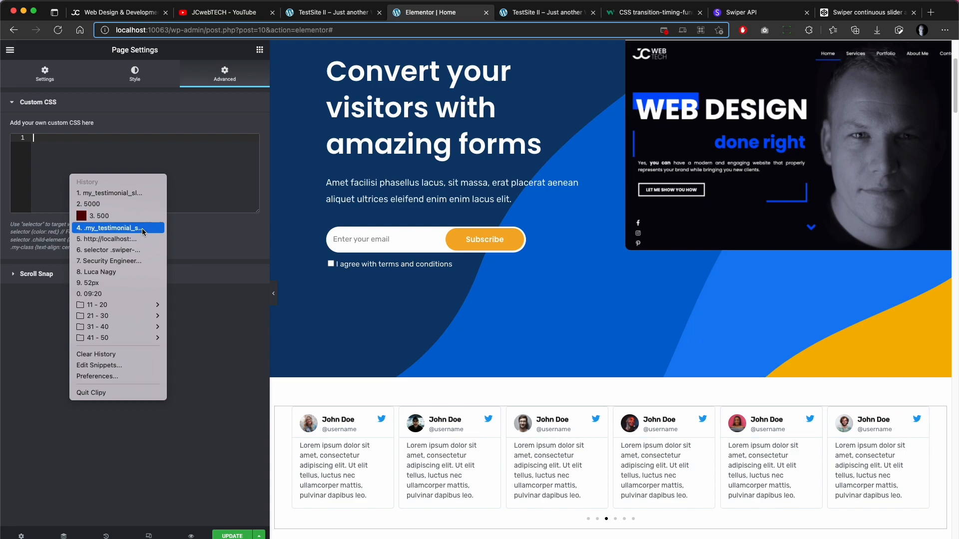
left_click(110, 228)
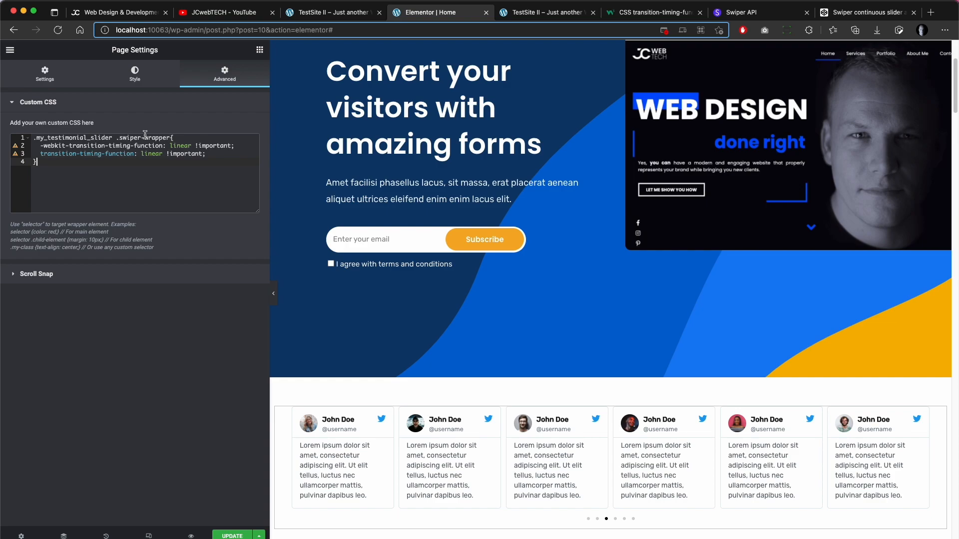
mouse_move(275, 210)
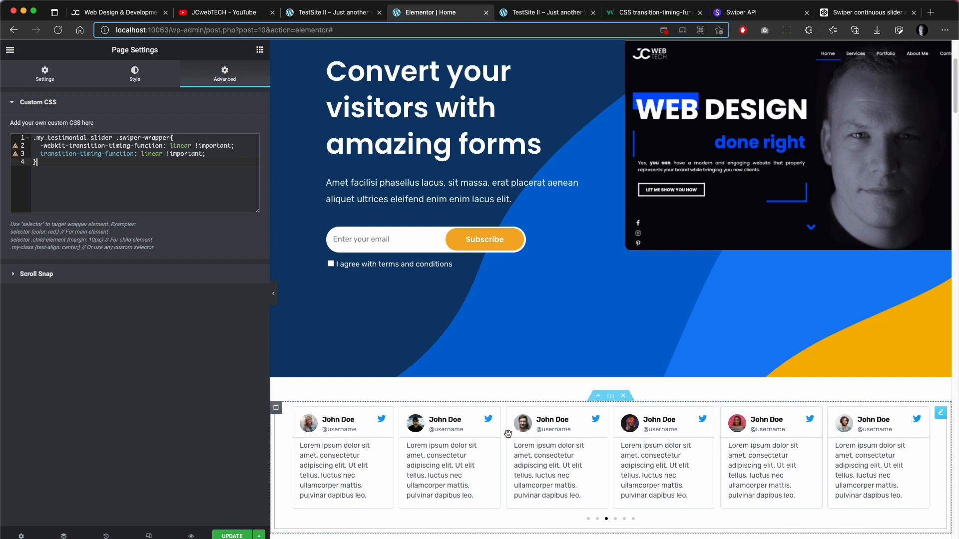
left_click(120, 182)
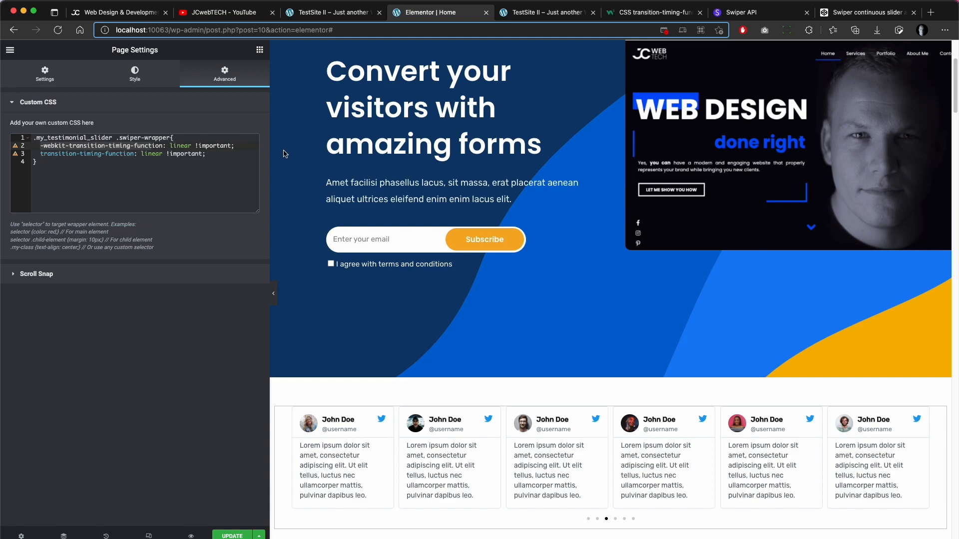
Check W3Schools' linear transition-timing-function reference, save the page with Update, then reopen the preview
left_click(651, 12)
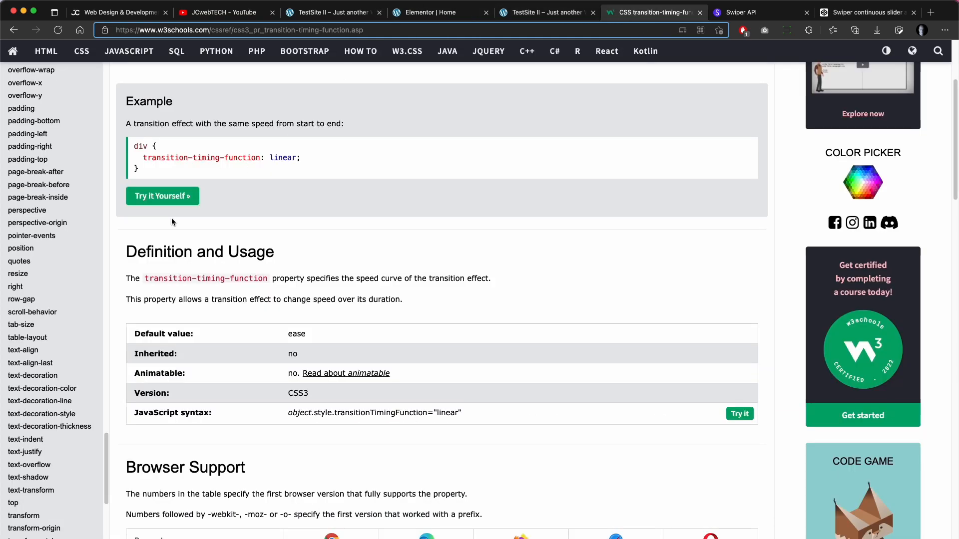
mouse_move(221, 330)
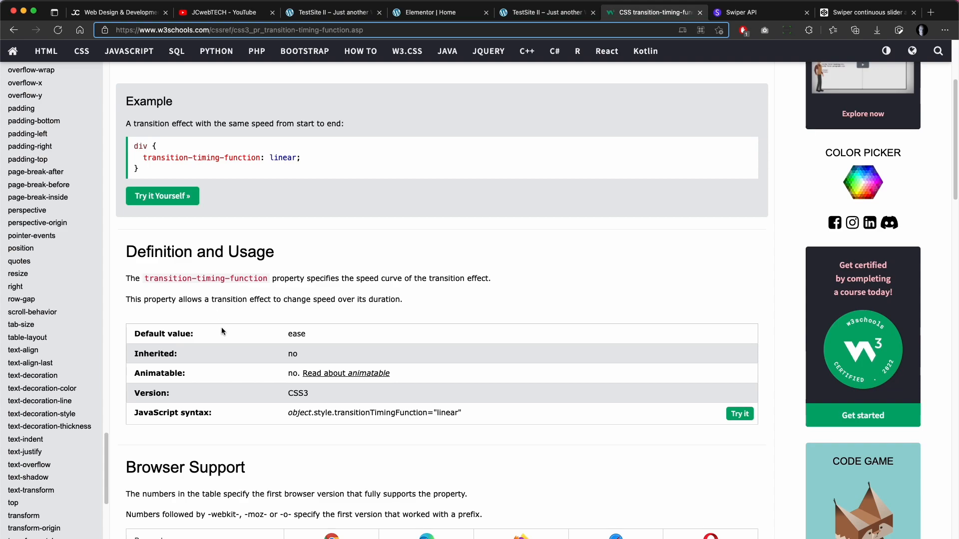
scroll("down", 3)
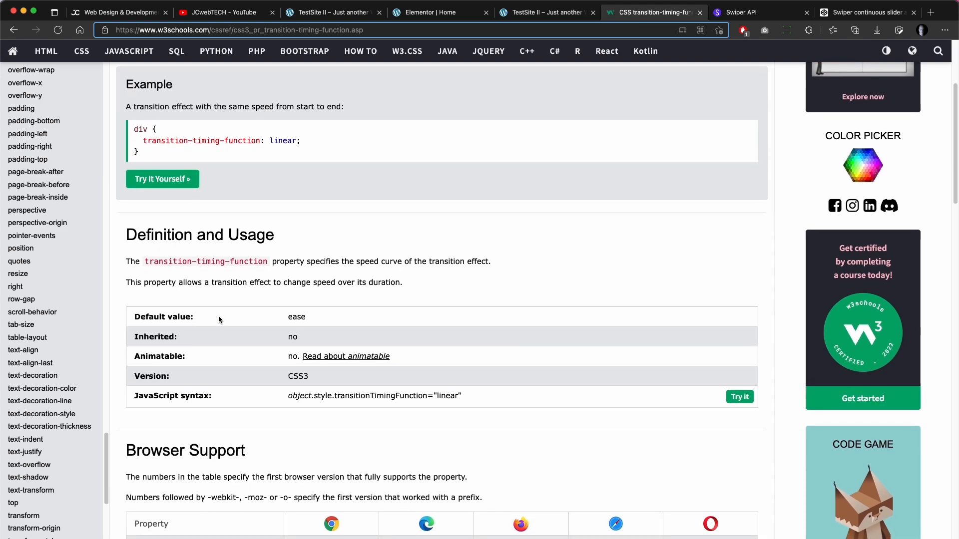
mouse_move(217, 262)
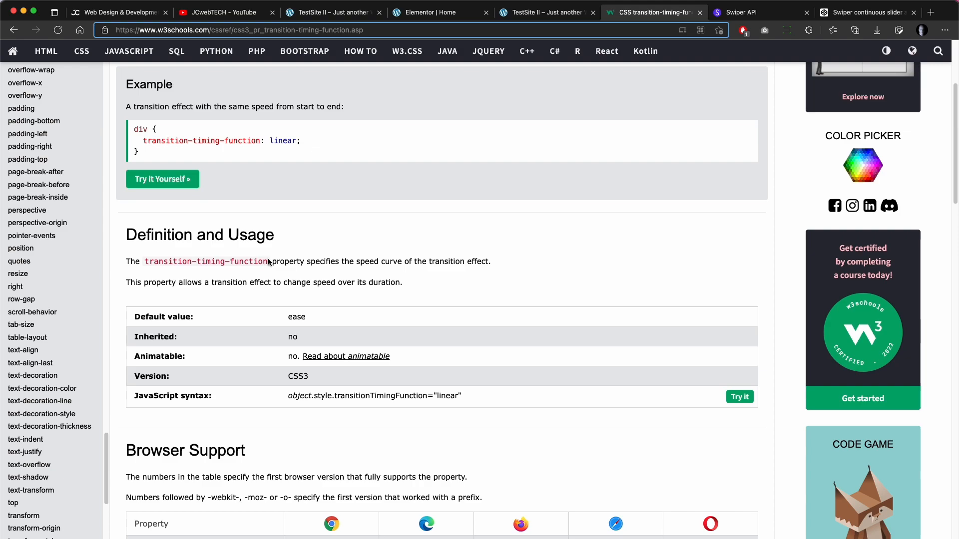
mouse_move(286, 322)
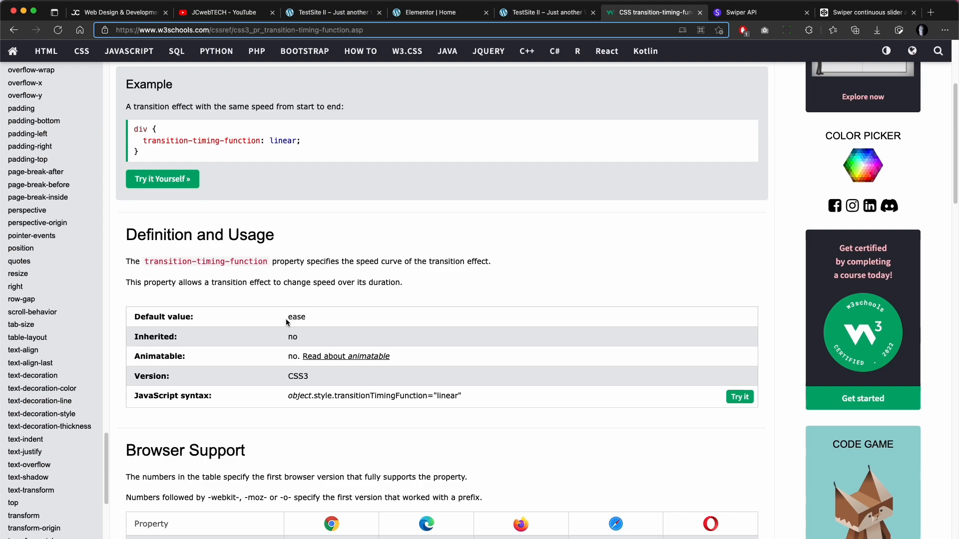
mouse_move(359, 324)
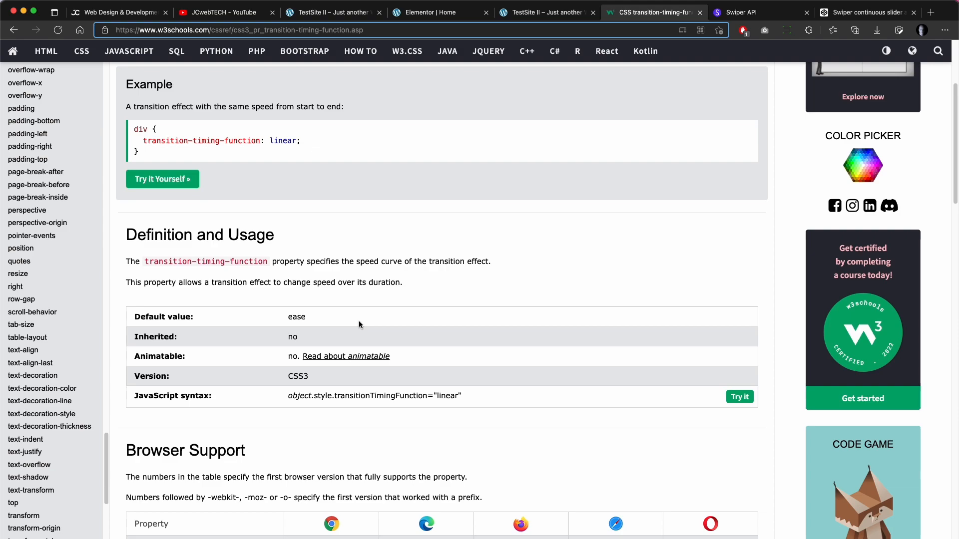
left_click(439, 12)
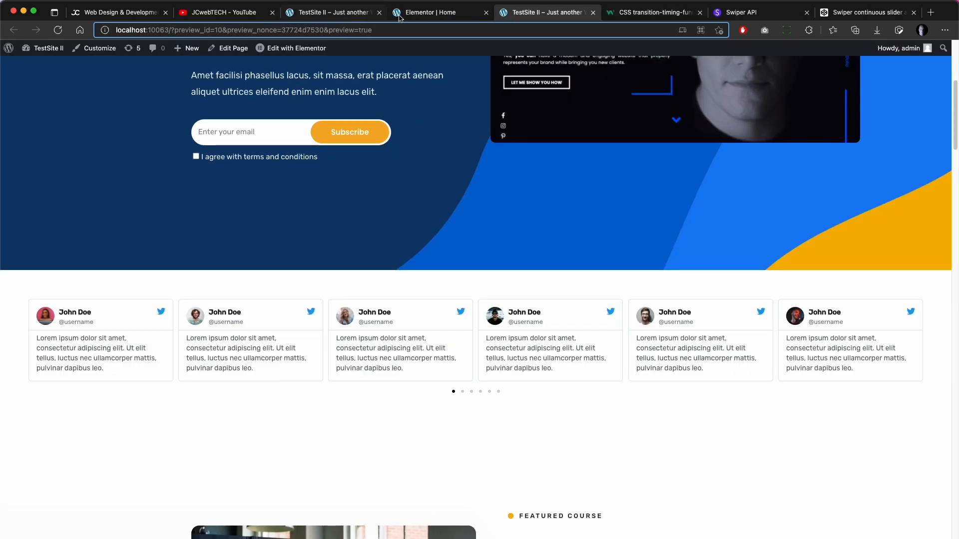
left_click(440, 12)
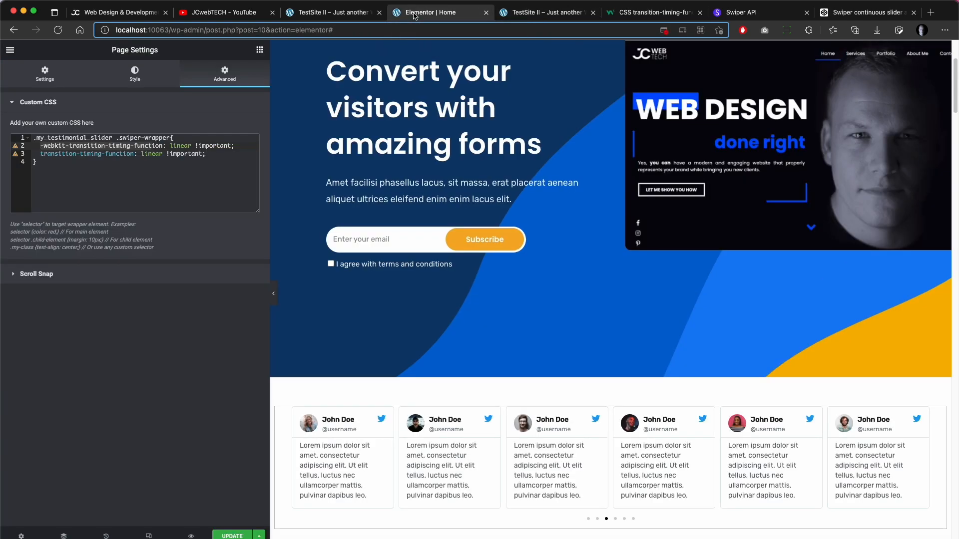
left_click(551, 458)
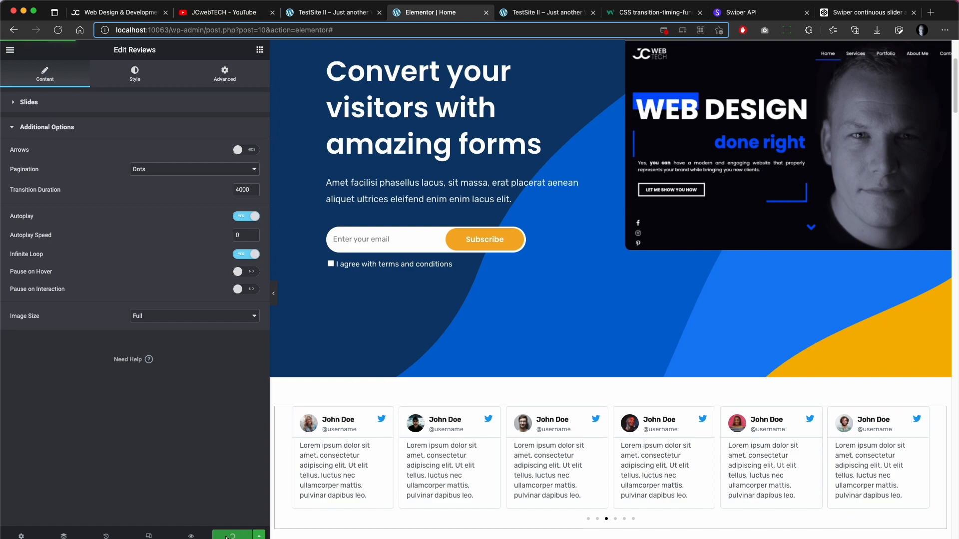
left_click(544, 12)
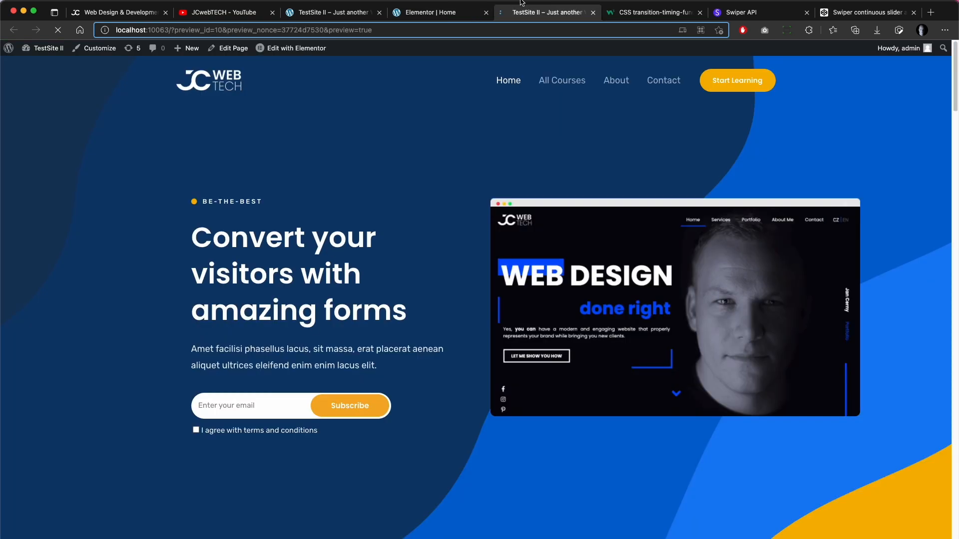
Scroll the preview down to watch the testimonial cards glide continuously
scroll("down", 3)
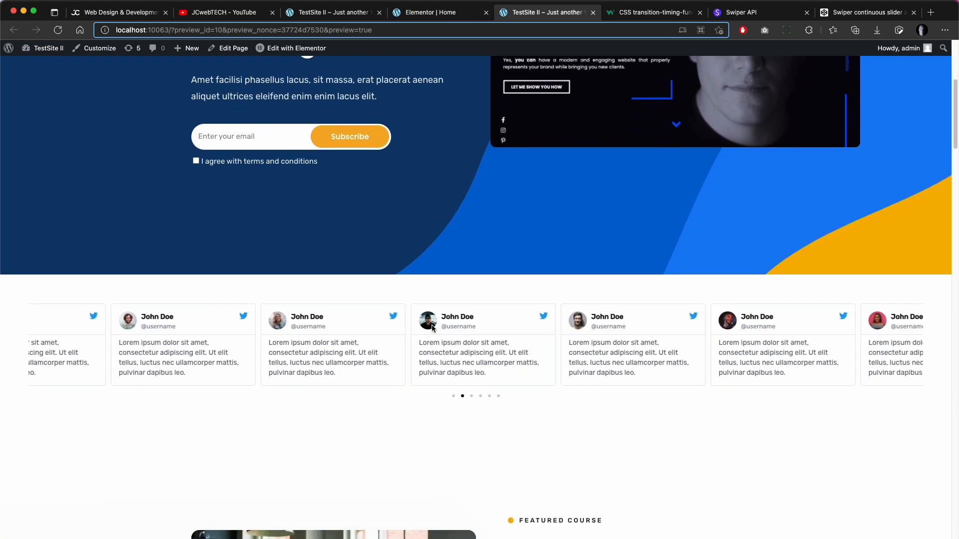
scroll("down", 3)
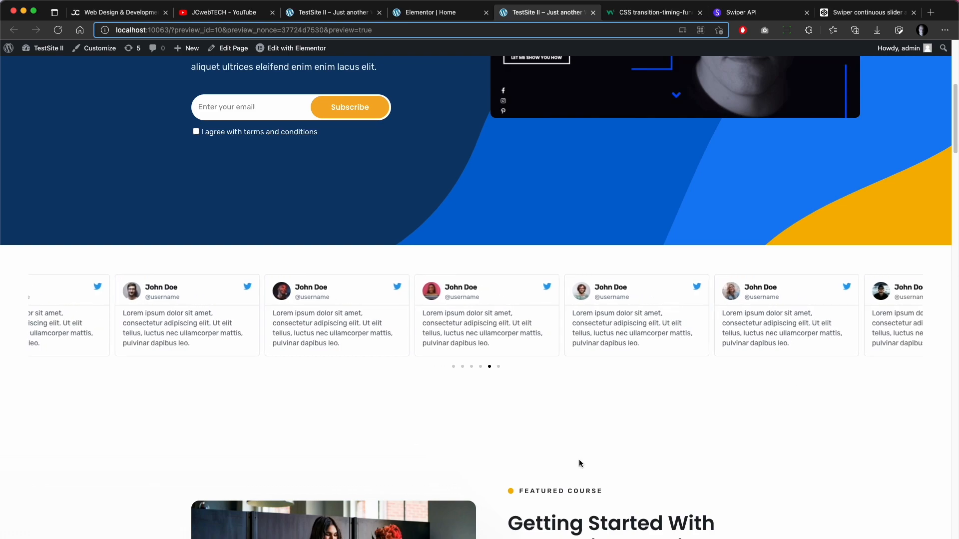
scroll("down", 3)
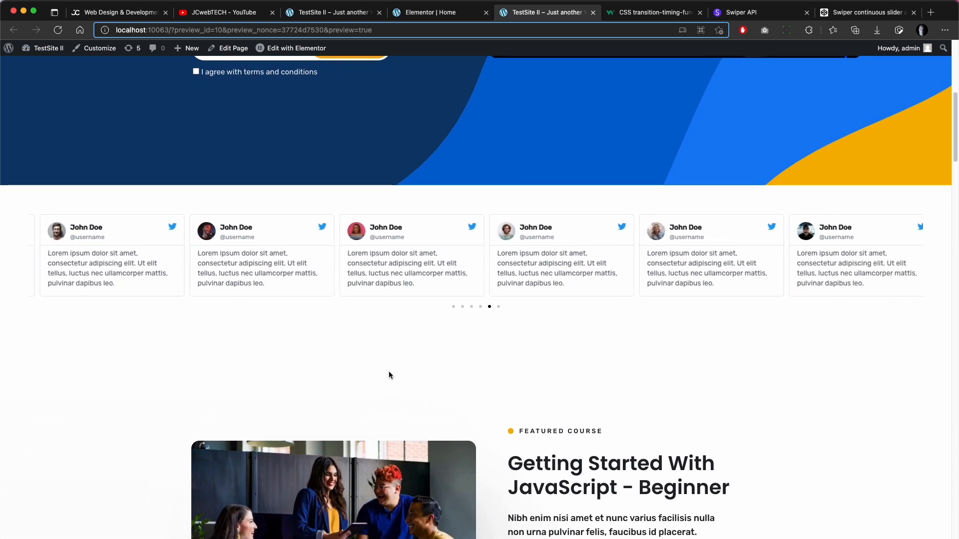